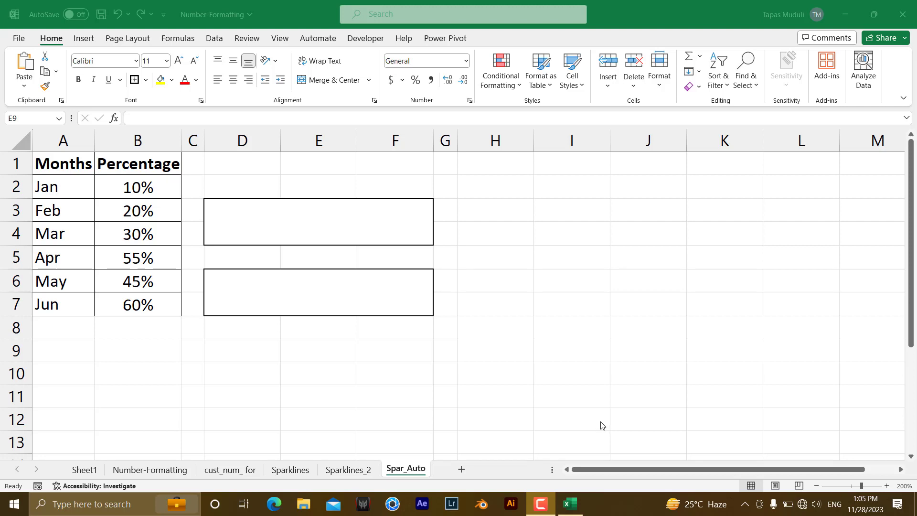
pyautogui.moveTo(304, 276)
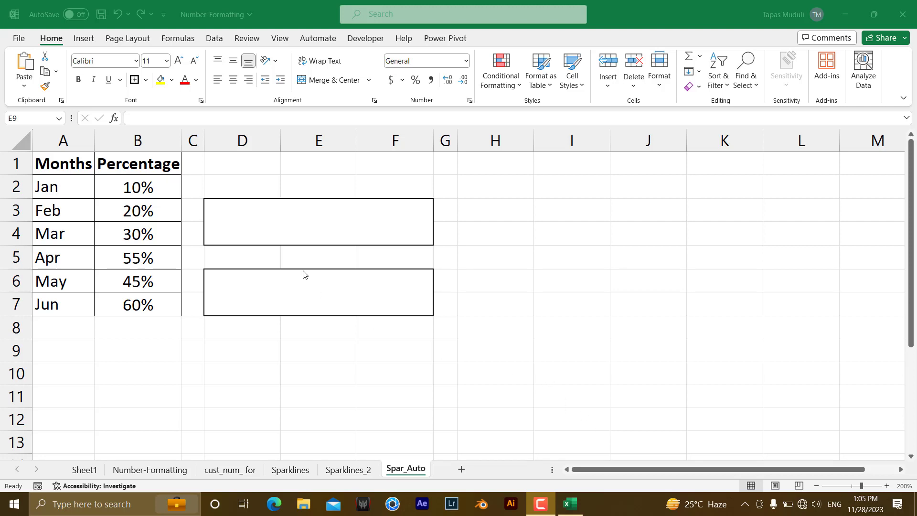
# - Select the Jan–Jun percentage values in B2:B7
pyautogui.click(318, 350)
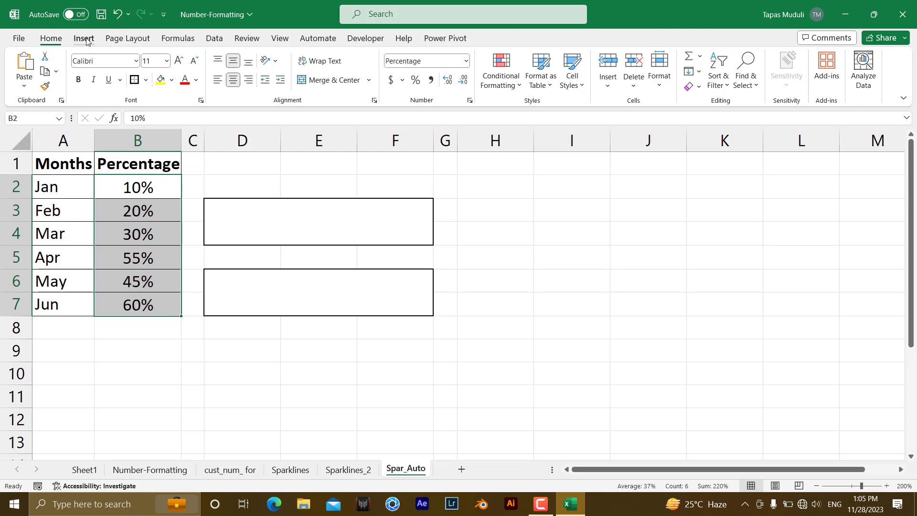
# - Insert a line sparkline of the selected percentages located at D3
pyautogui.click(83, 39)
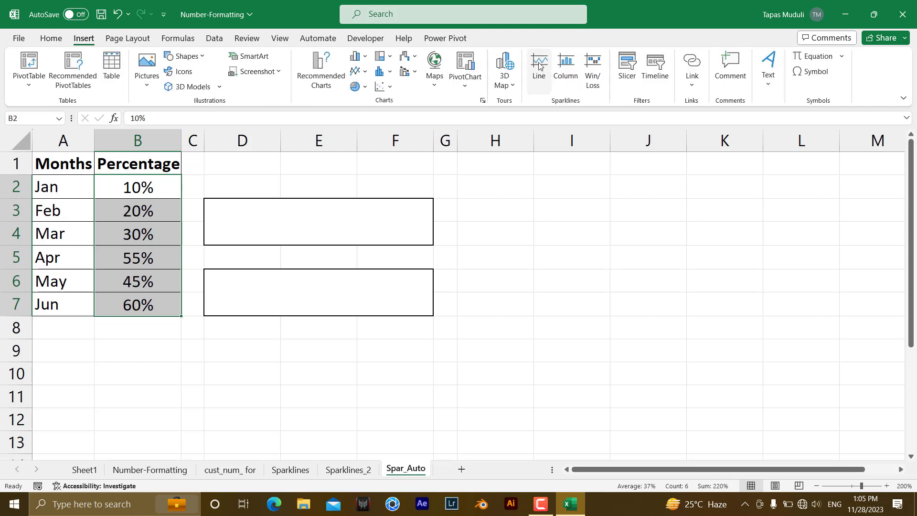
pyautogui.click(538, 64)
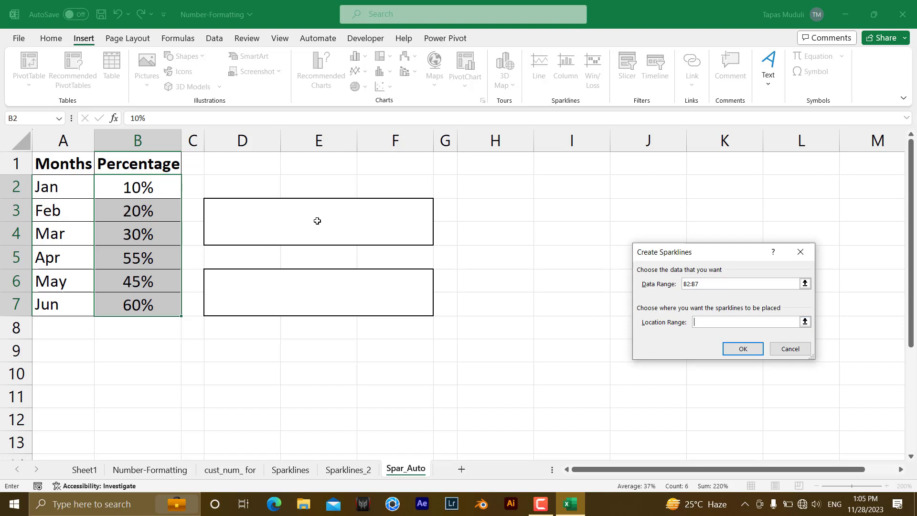
pyautogui.click(241, 221)
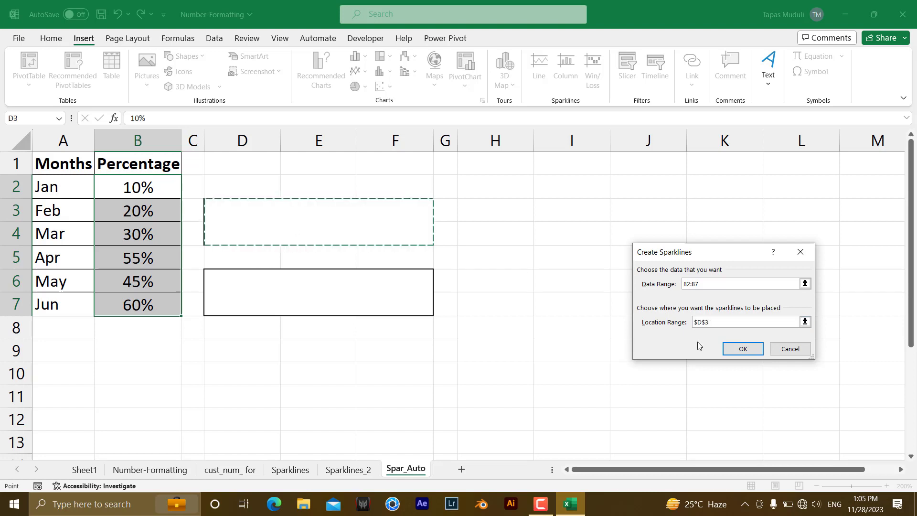
pyautogui.click(741, 349)
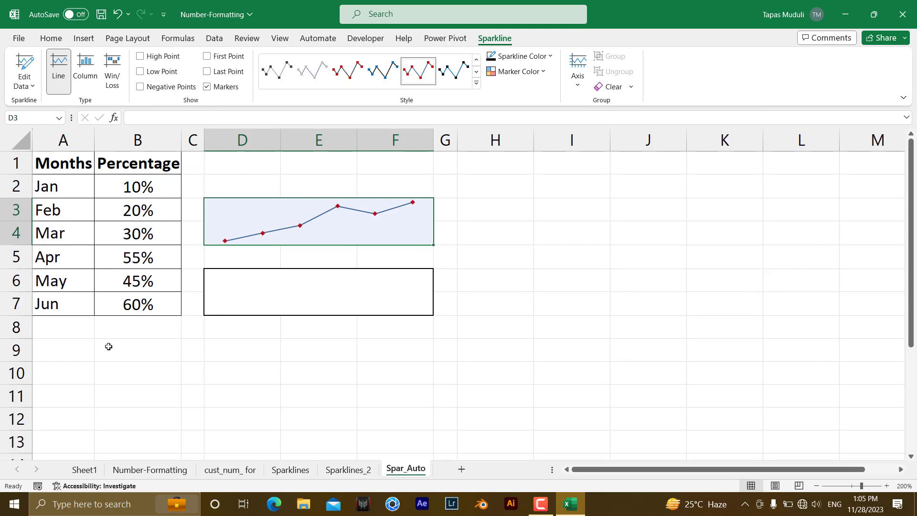
# - Fill the month series down from Jun to add Jul in A8 with 70% in B8
pyautogui.click(63, 304)
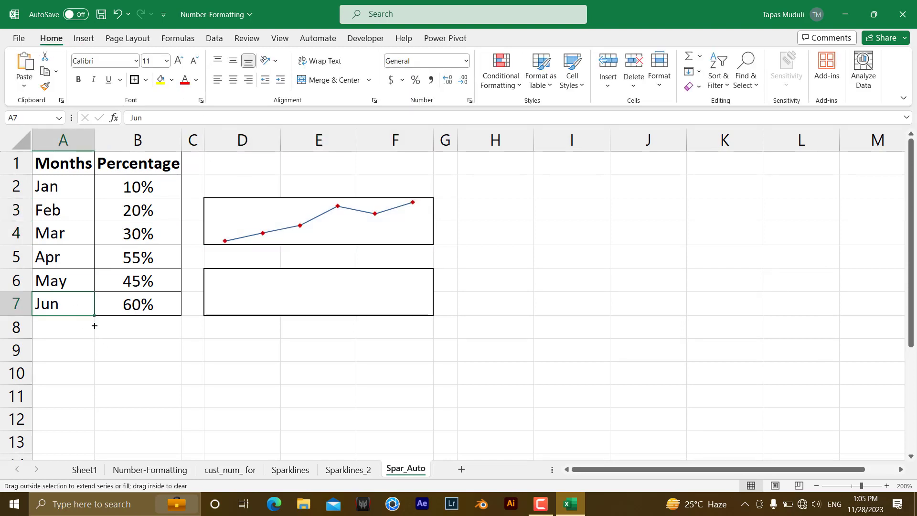
pyautogui.moveTo(94, 303); pyautogui.dragTo(95, 326)
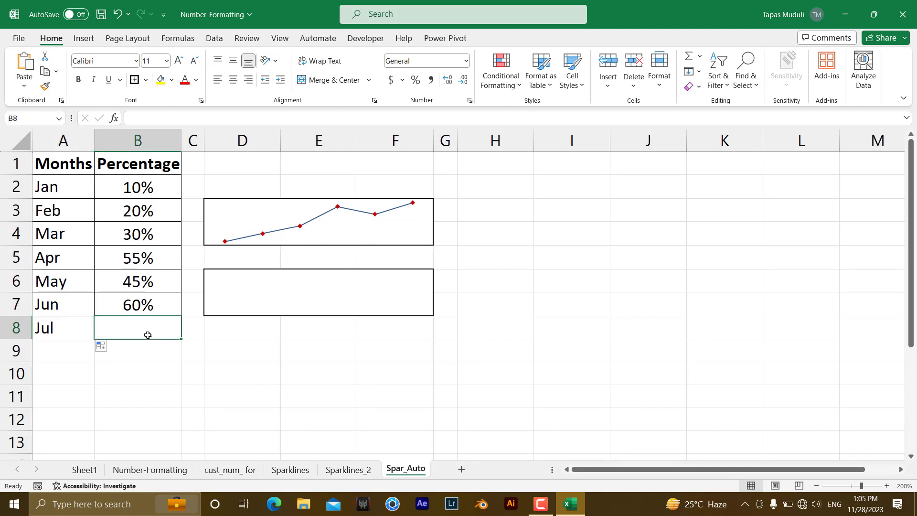
pyautogui.write('70%')
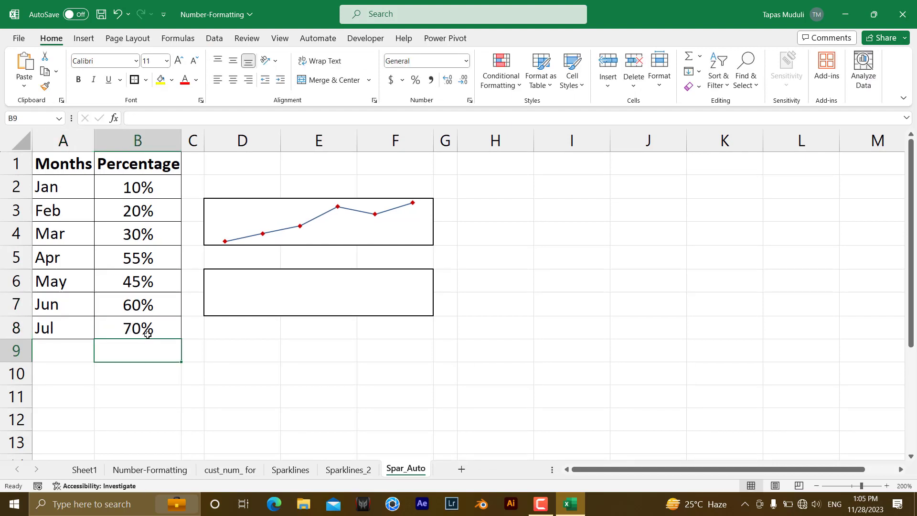
pyautogui.moveTo(269, 265)
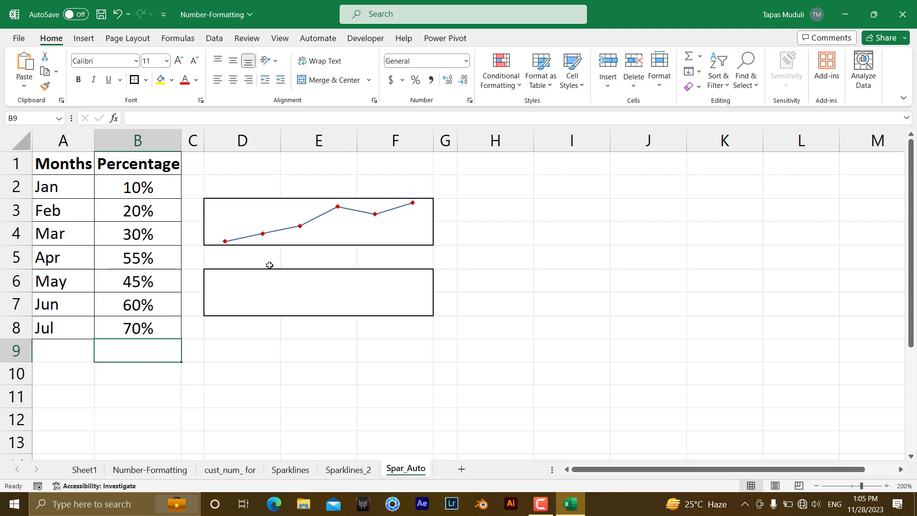
pyautogui.moveTo(363, 217)
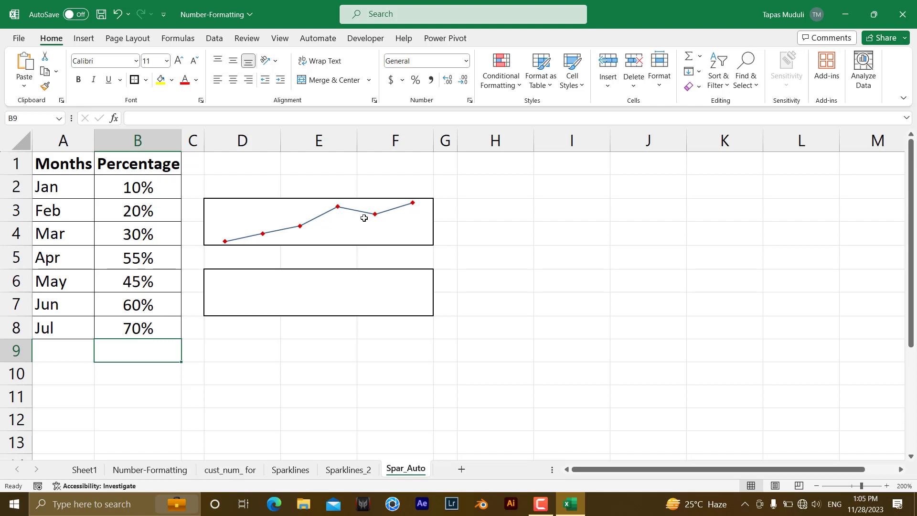
pyautogui.moveTo(333, 222)
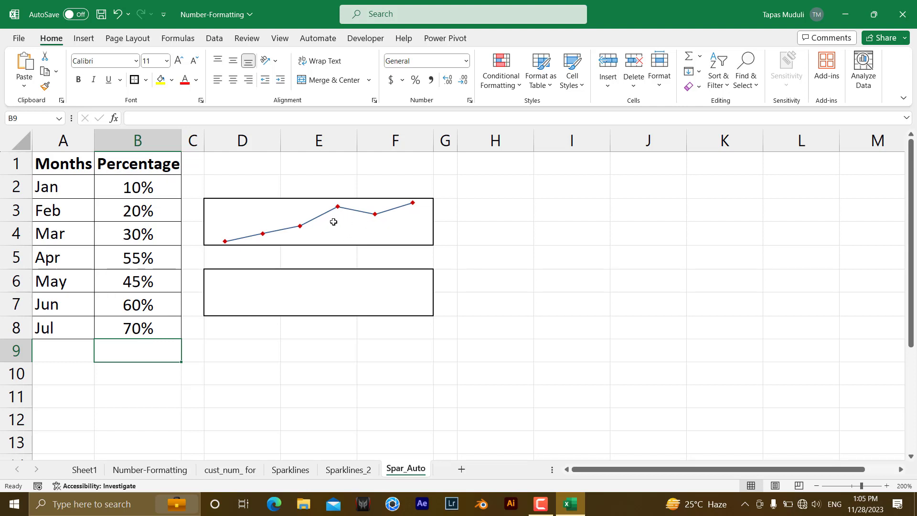
pyautogui.moveTo(401, 224)
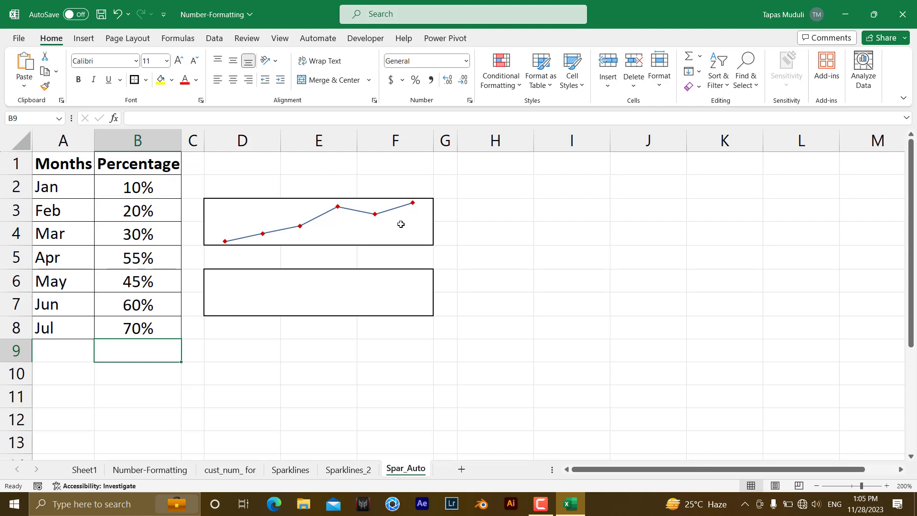
pyautogui.moveTo(371, 225)
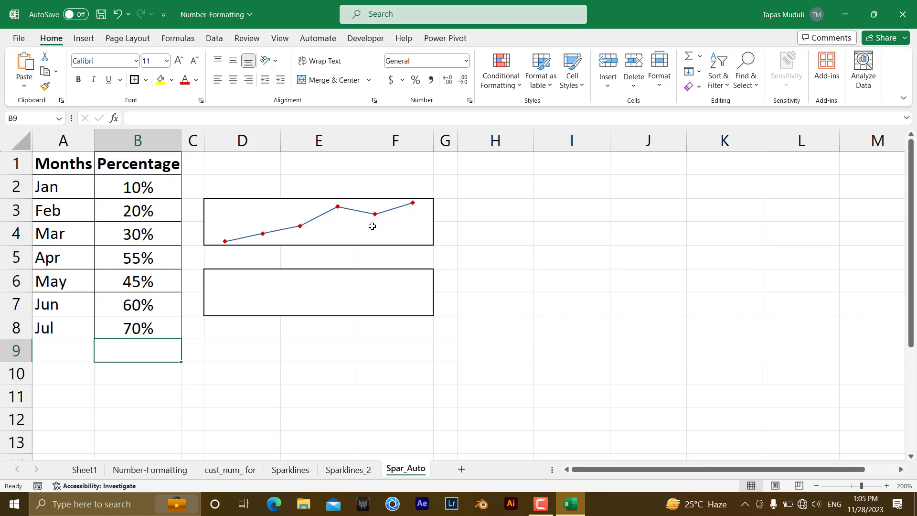
pyautogui.moveTo(301, 231)
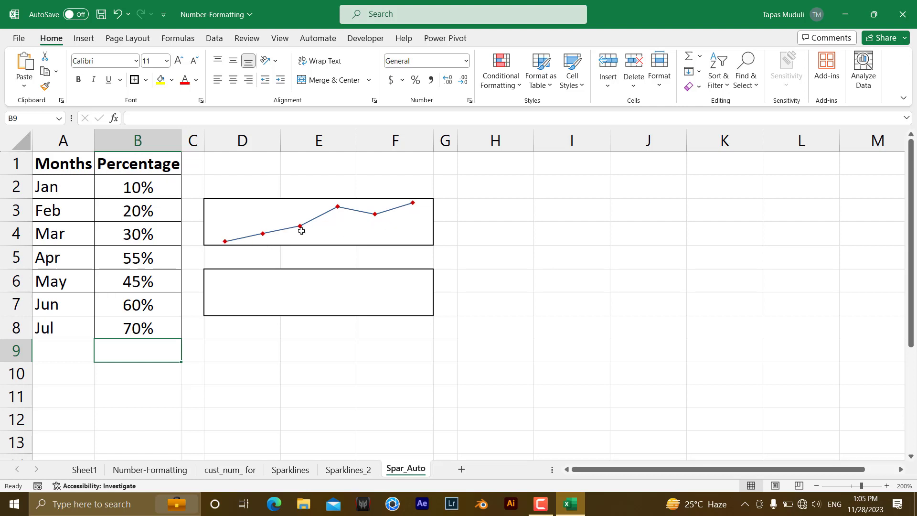
pyautogui.moveTo(160, 239)
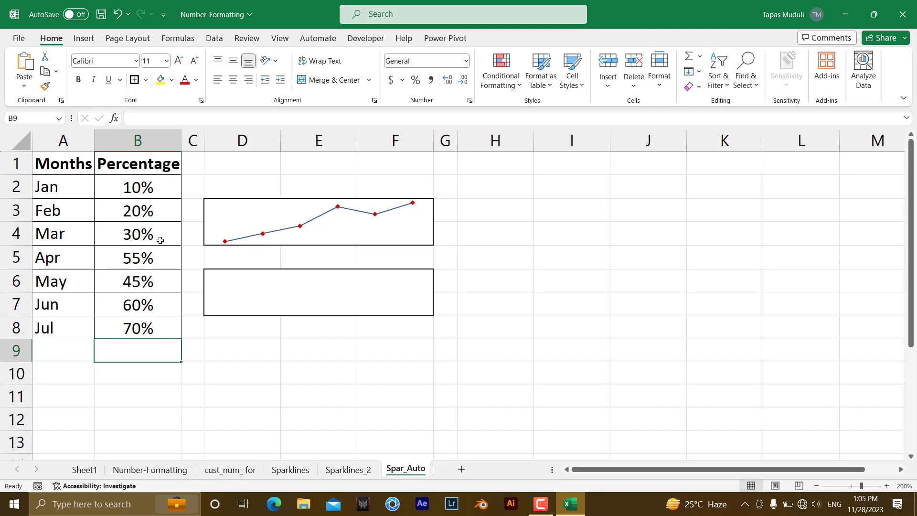
pyautogui.moveTo(149, 304)
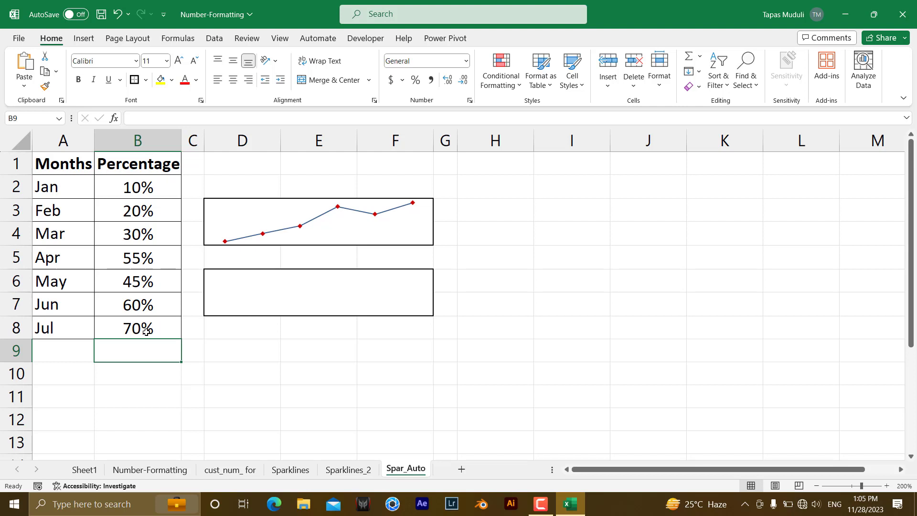
pyautogui.moveTo(124, 339)
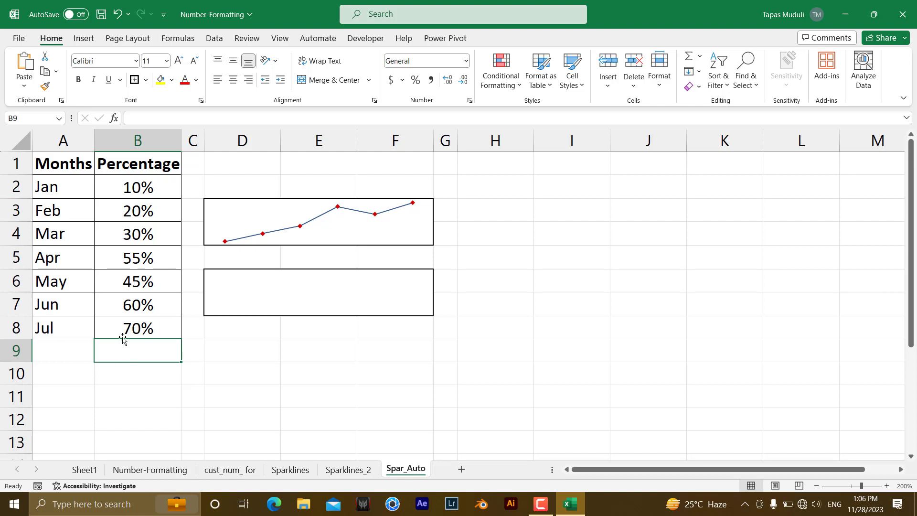
pyautogui.moveTo(249, 254)
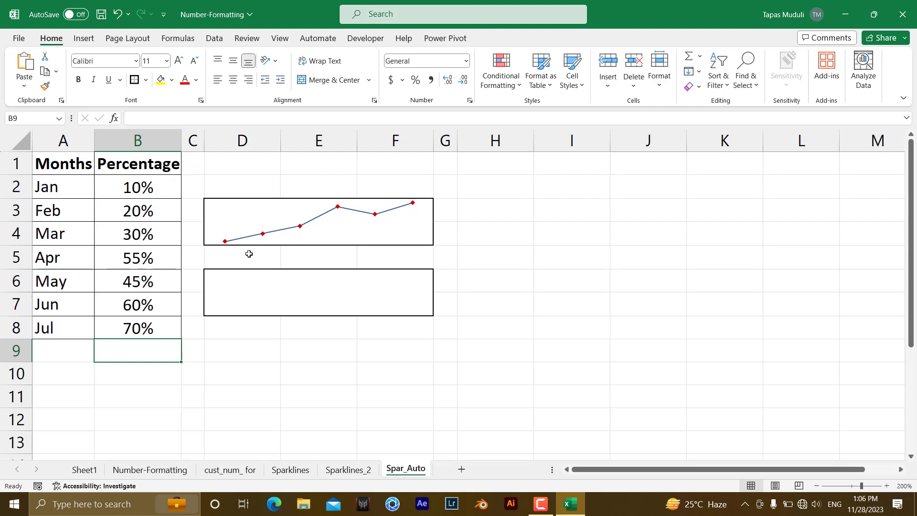
pyautogui.moveTo(265, 222)
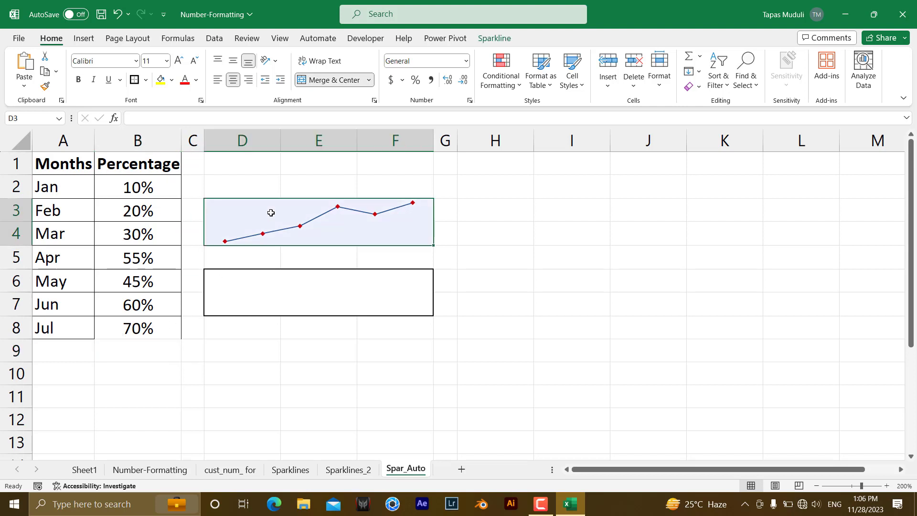
# - Edit the sparkline's data range to B2:B8 so it includes the Jul value
pyautogui.click(493, 39)
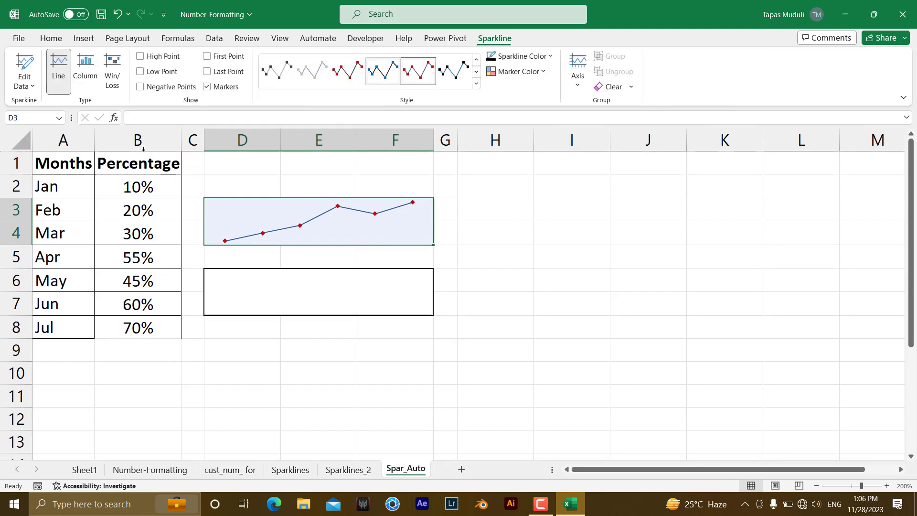
pyautogui.click(23, 70)
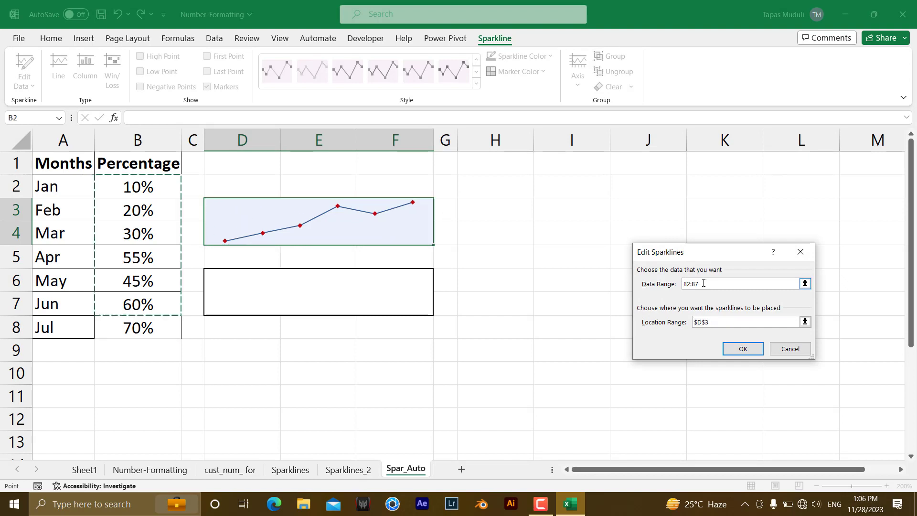
pyautogui.press('Backspace')
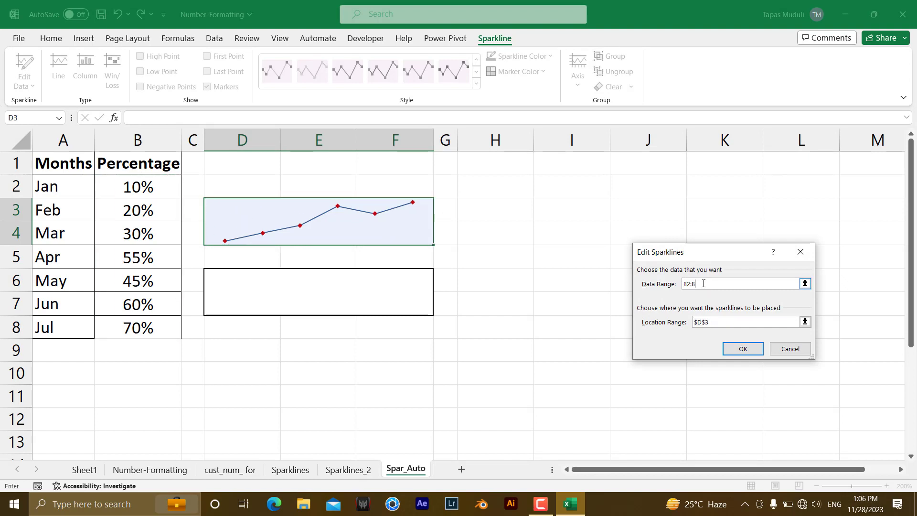
pyautogui.write('8')
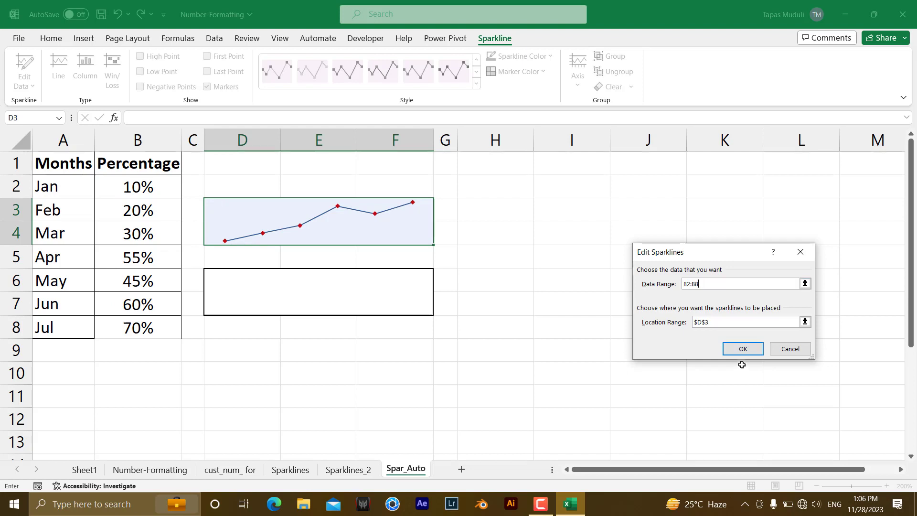
pyautogui.click(741, 348)
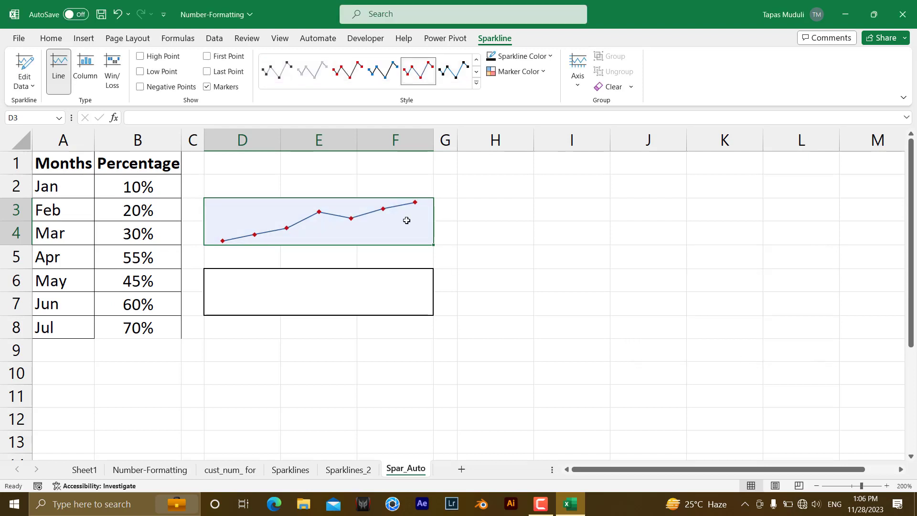
pyautogui.moveTo(157, 335)
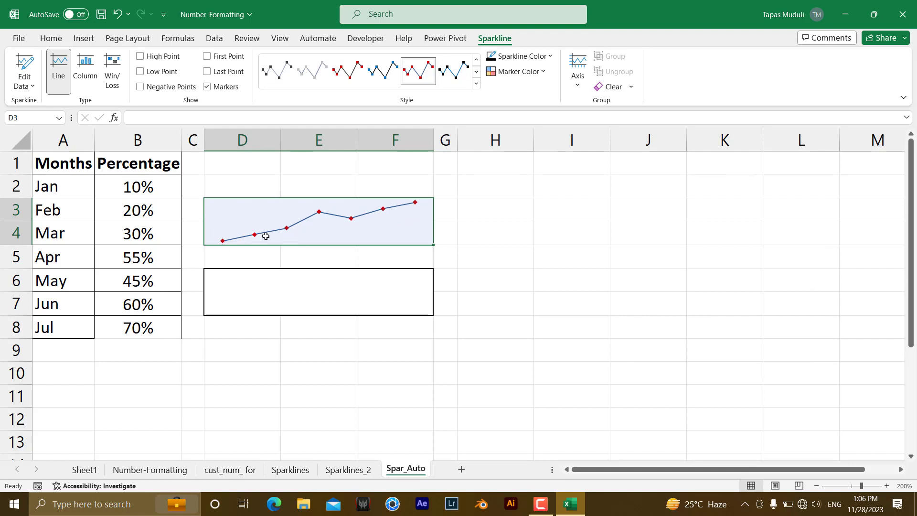
pyautogui.moveTo(289, 230)
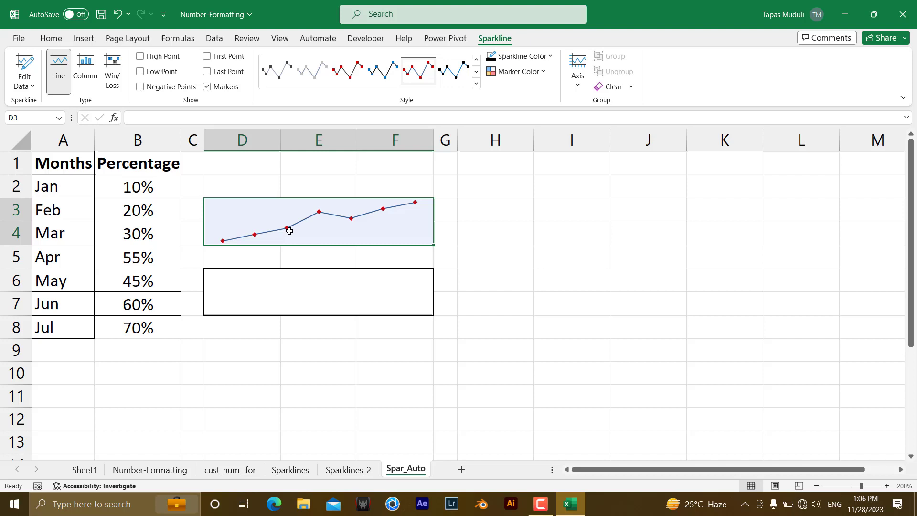
pyautogui.moveTo(269, 231)
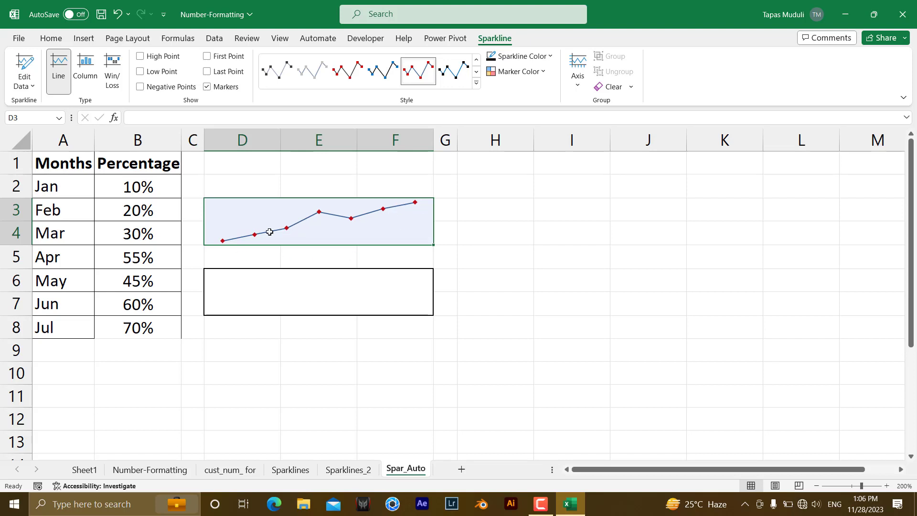
pyautogui.moveTo(363, 309)
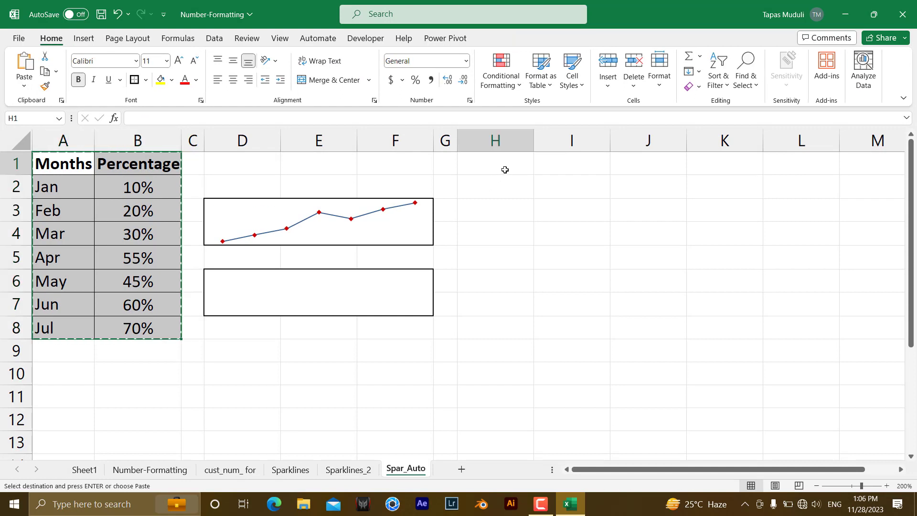
# - Paste the month data at column H and format it as a table with a banded style
pyautogui.press('ctrl+v')
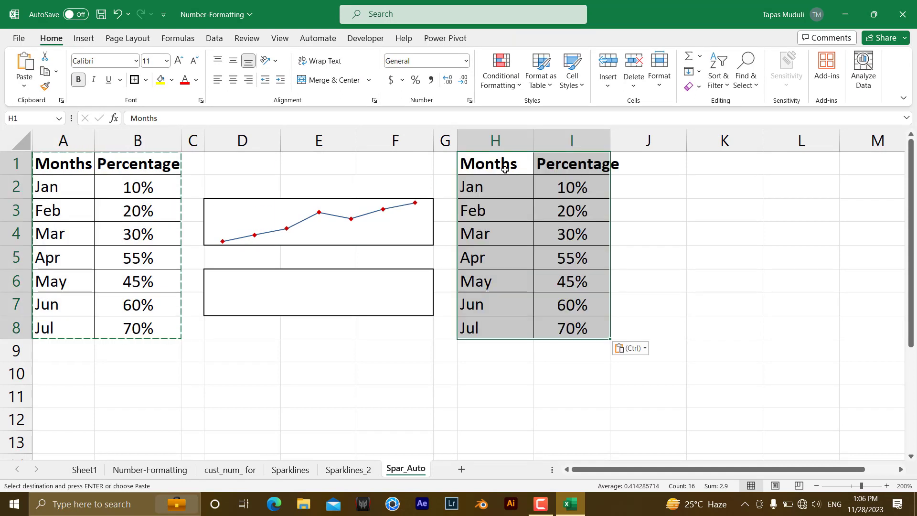
pyautogui.click(538, 69)
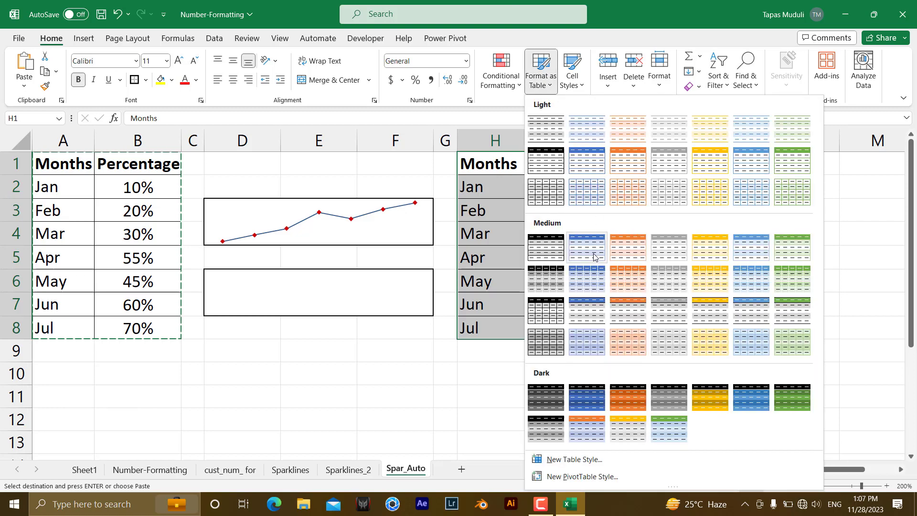
pyautogui.click(585, 247)
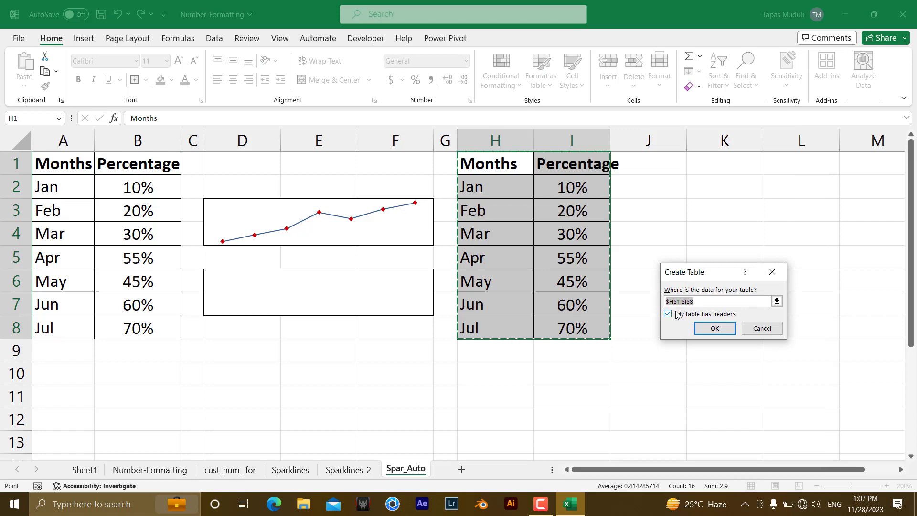
pyautogui.click(712, 328)
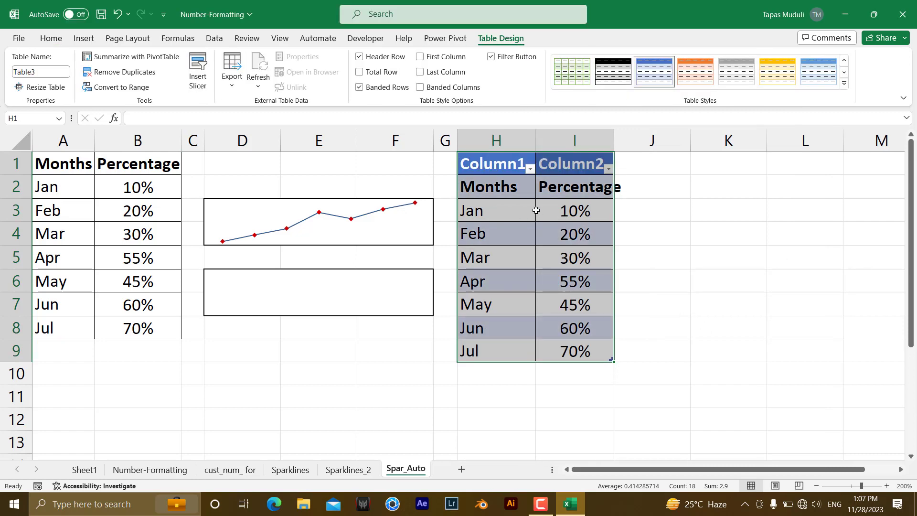
# - Remove the Column1/Column2 header row and autofit column I to the Percentage values
pyautogui.click(359, 56)
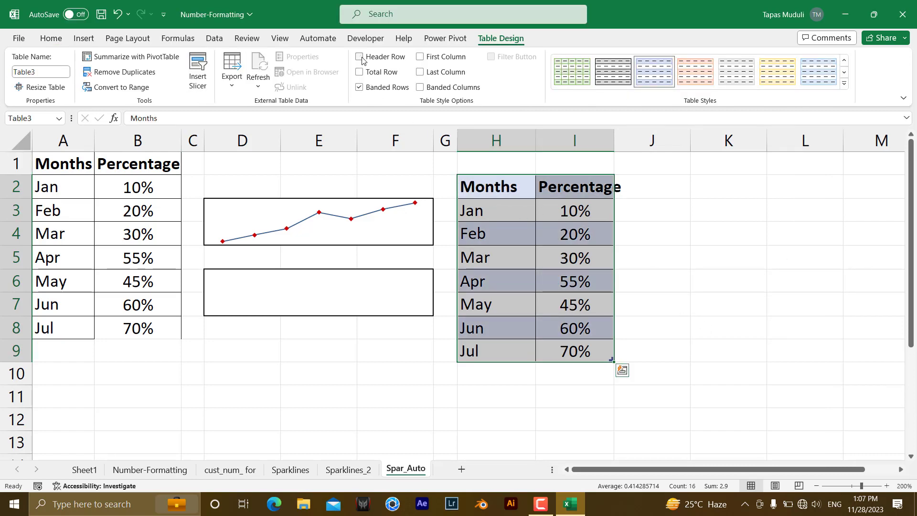
pyautogui.click(358, 56)
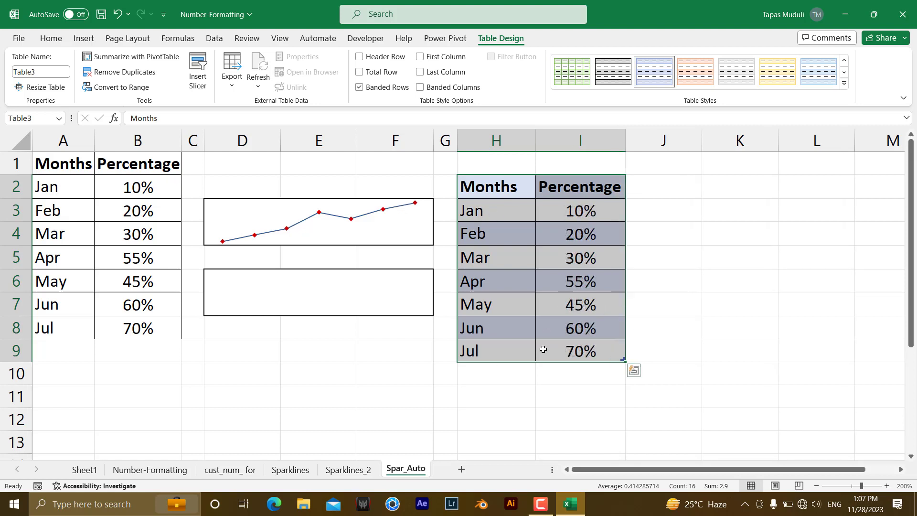
pyautogui.click(496, 395)
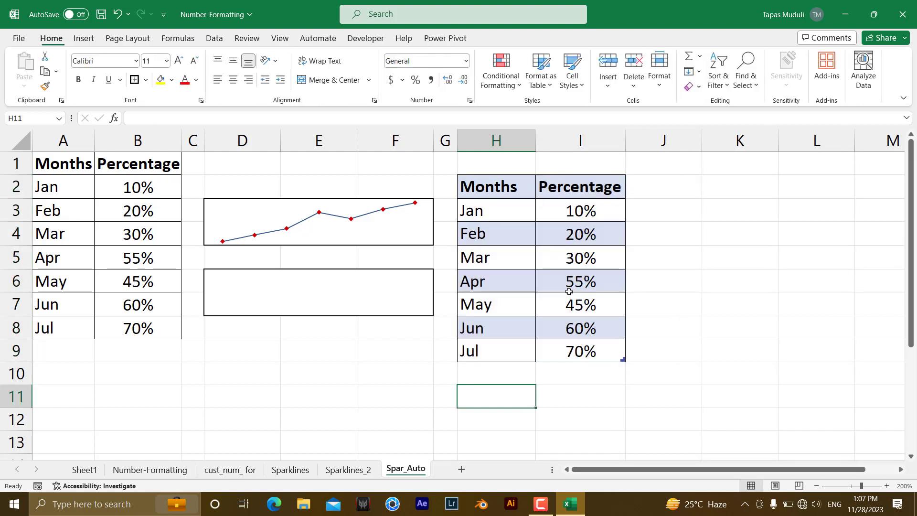
# - Insert a line sparkline of the table's Jan–Jul percentages I3:I9 located at D6
pyautogui.moveTo(579, 210); pyautogui.dragTo(580, 350)
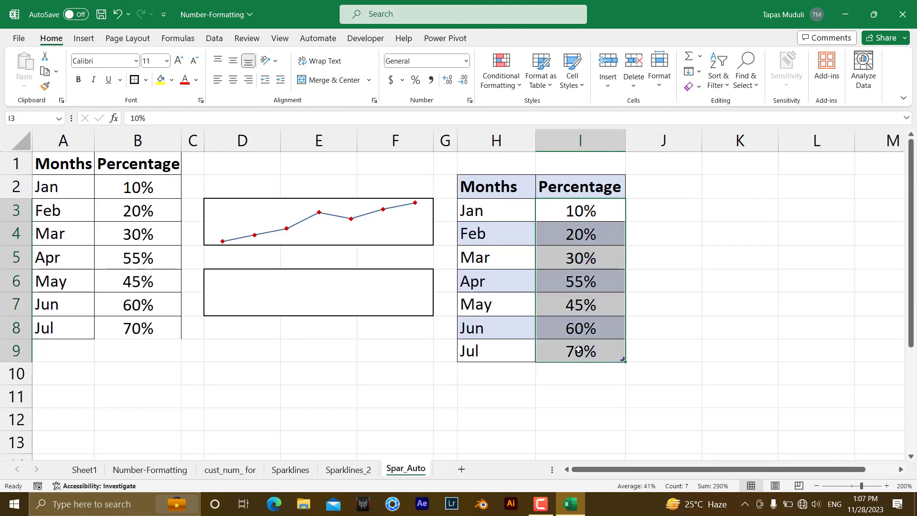
pyautogui.click(83, 38)
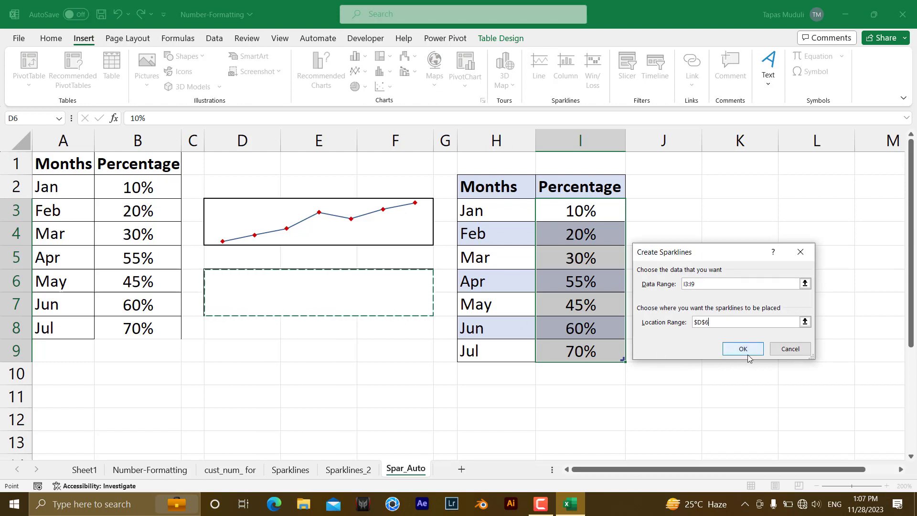
pyautogui.click(742, 349)
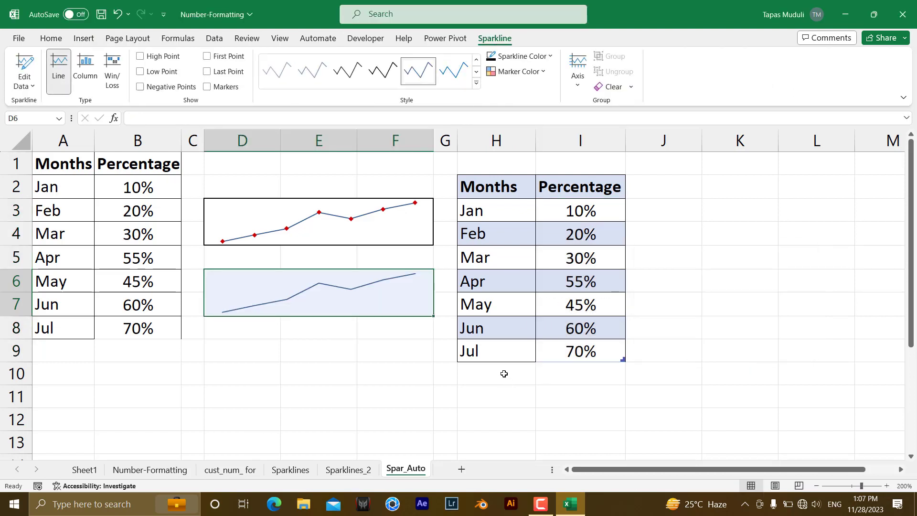
# - Add an Aug row with 90% below Jul and turn on markers for the D6 sparkline
pyautogui.click(496, 351)
pyautogui.write('Aug')
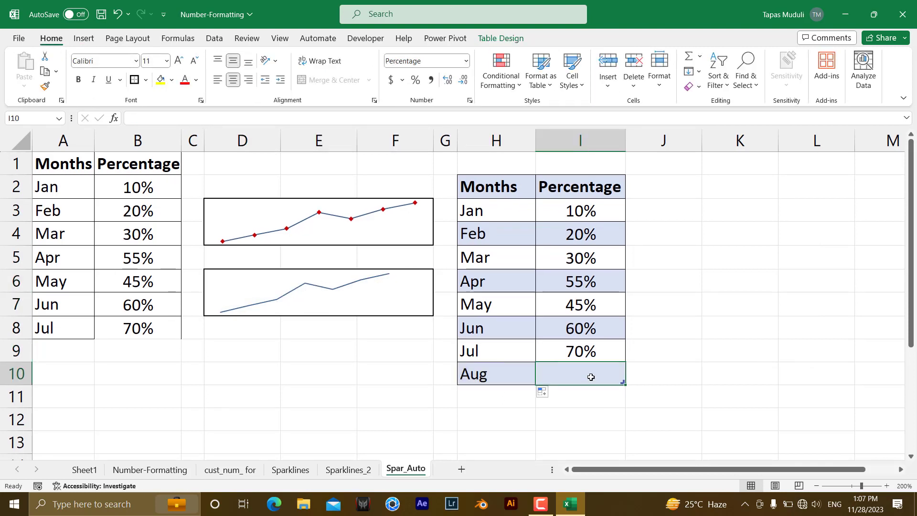
pyautogui.write('90%')
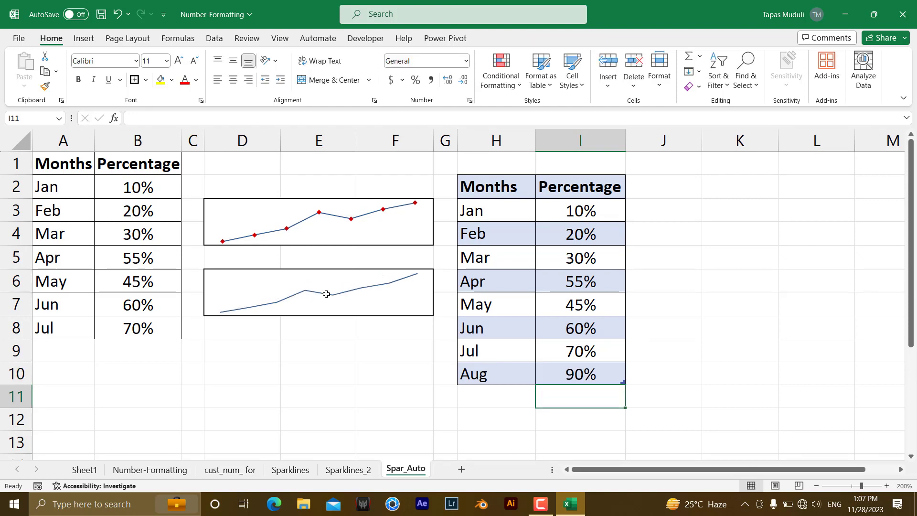
pyautogui.click(318, 292)
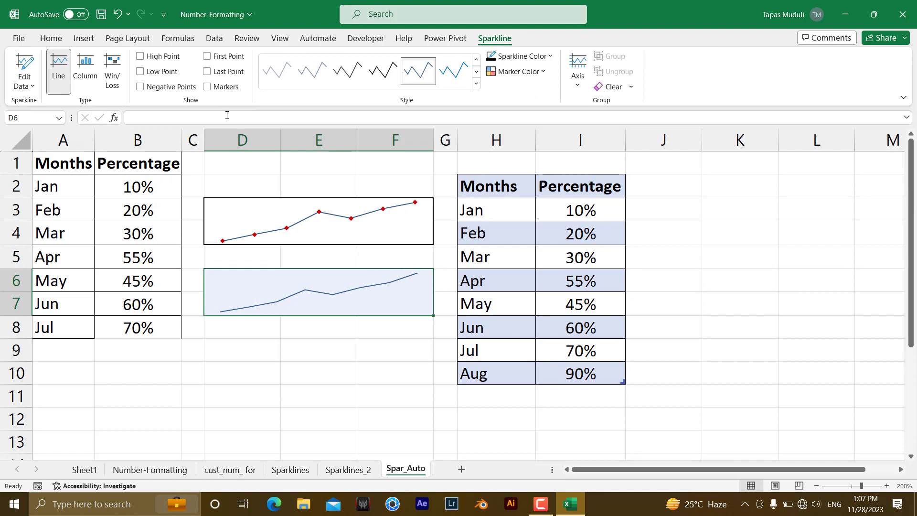
pyautogui.click(207, 87)
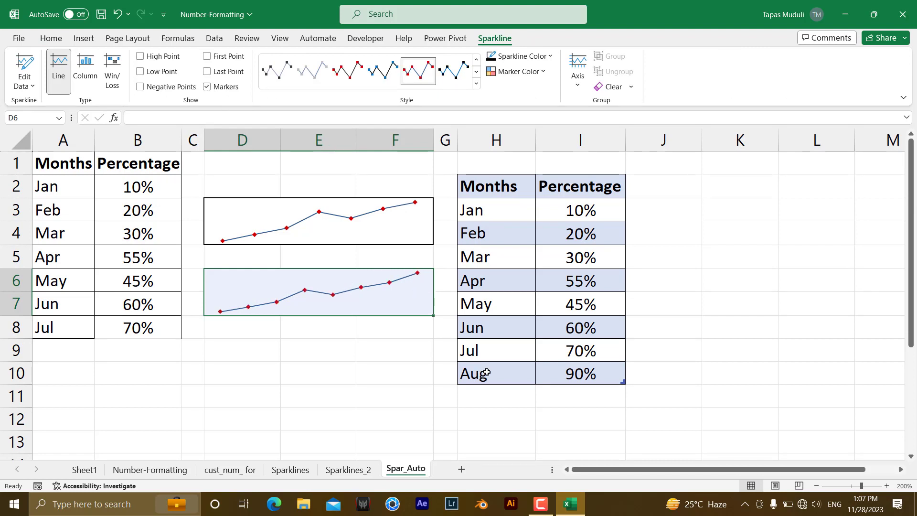
pyautogui.click(580, 374)
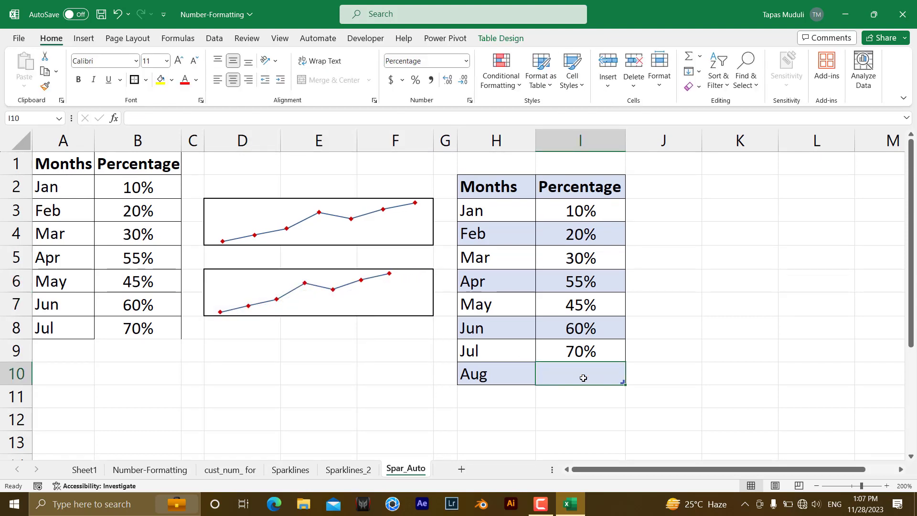
pyautogui.moveTo(394, 276)
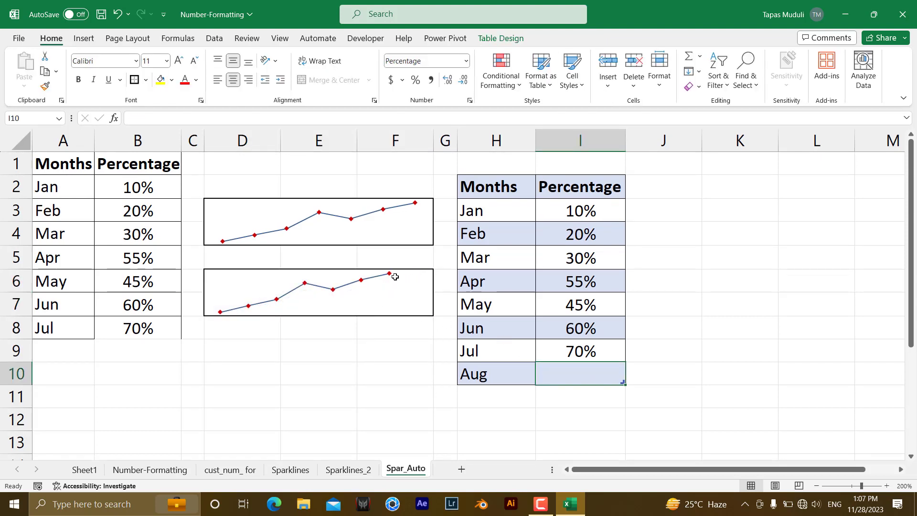
# - Change Aug's percentage in I10 to 80% and add Sep in H11
pyautogui.write('8%')
pyautogui.click(496, 397)
pyautogui.write('Sep')
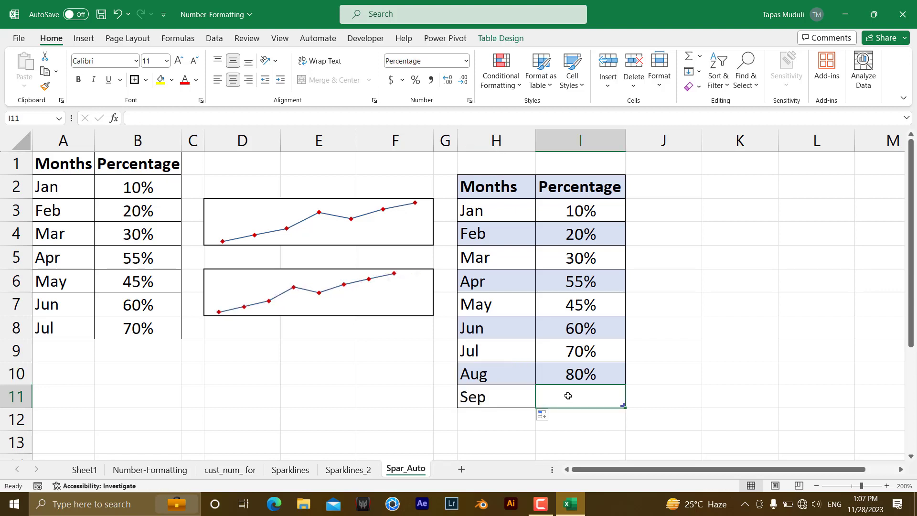
# - Enter 50% as Sep's percentage in I11
pyautogui.write('5%')
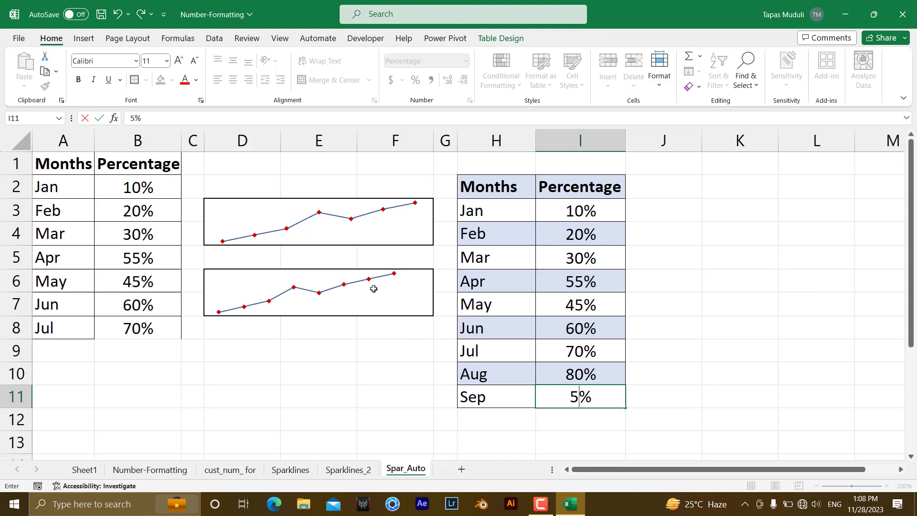
pyautogui.moveTo(424, 279)
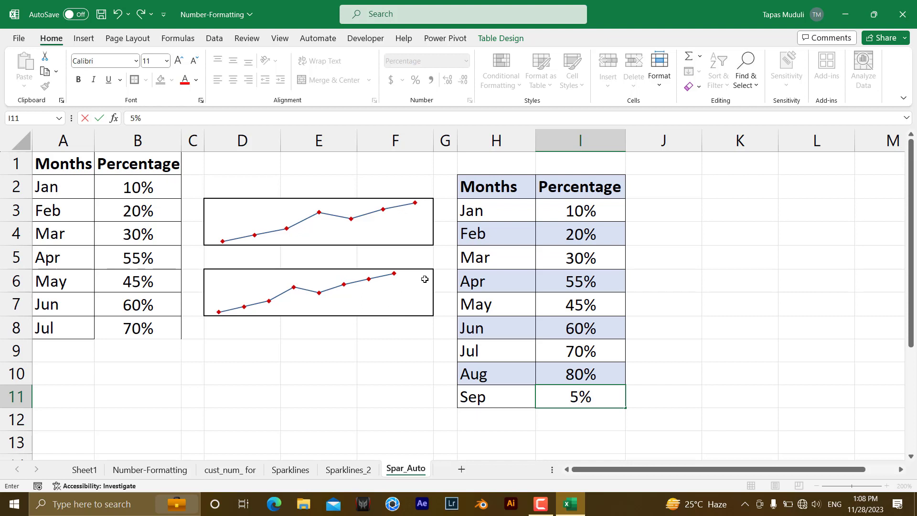
pyautogui.moveTo(410, 282)
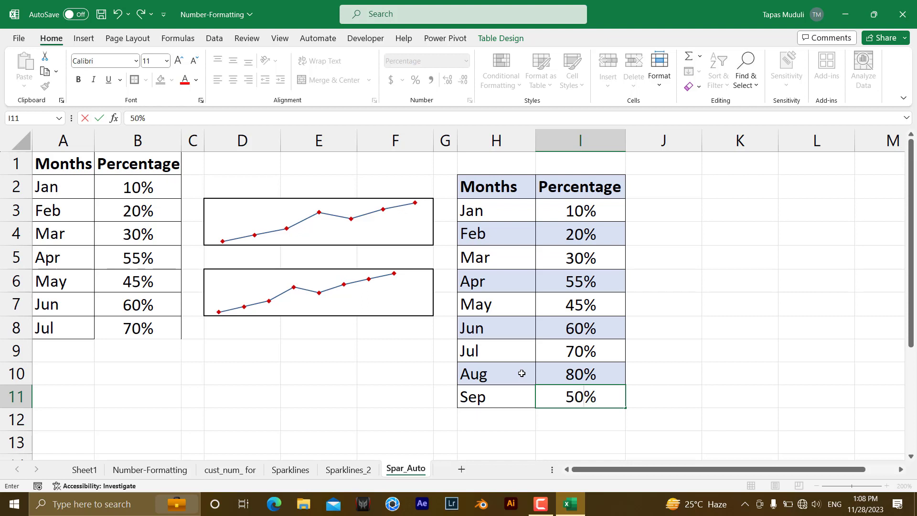
pyautogui.press('enter')
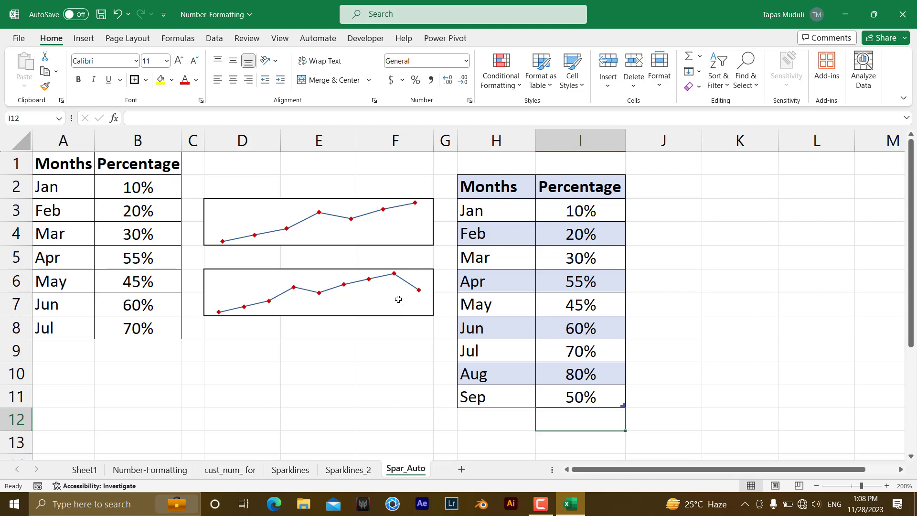
pyautogui.moveTo(369, 301)
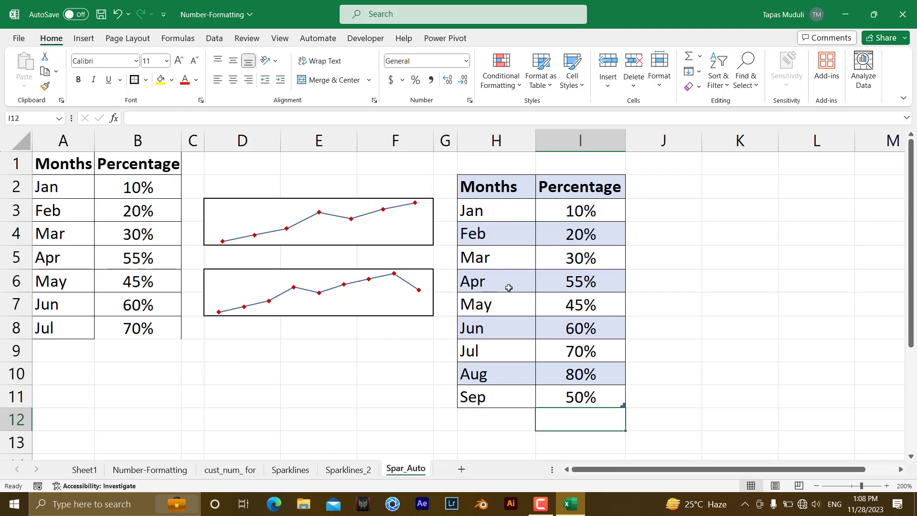
pyautogui.moveTo(578, 328)
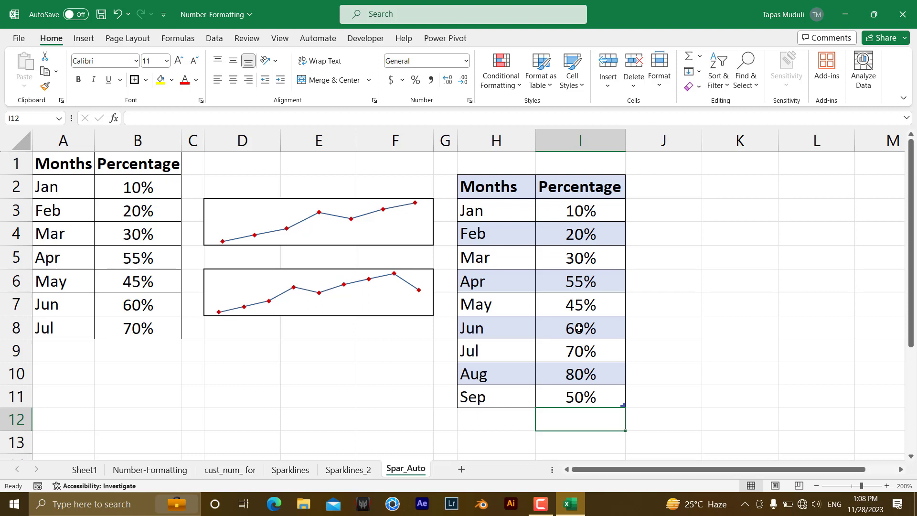
pyautogui.moveTo(538, 70)
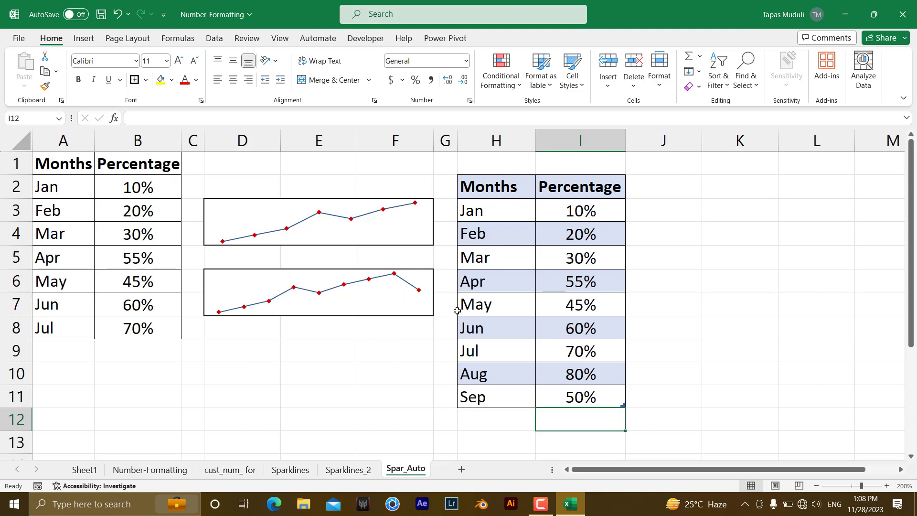
pyautogui.moveTo(376, 284)
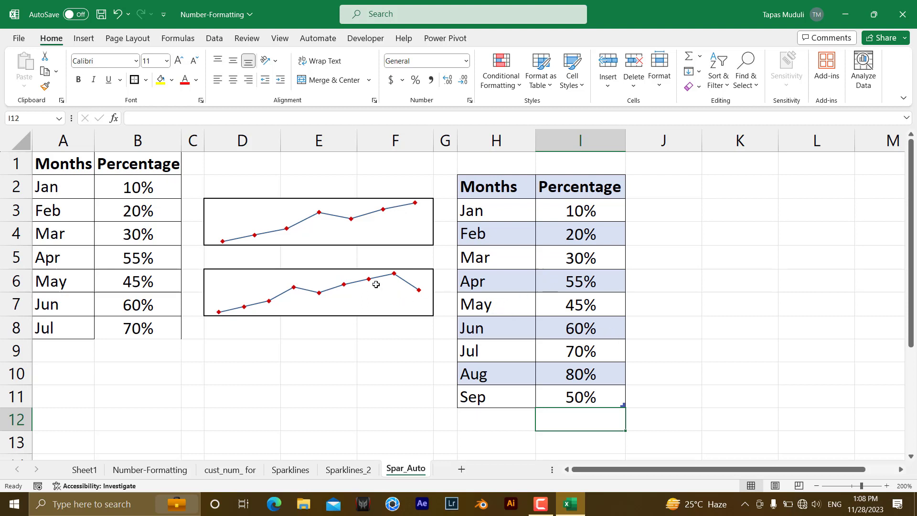